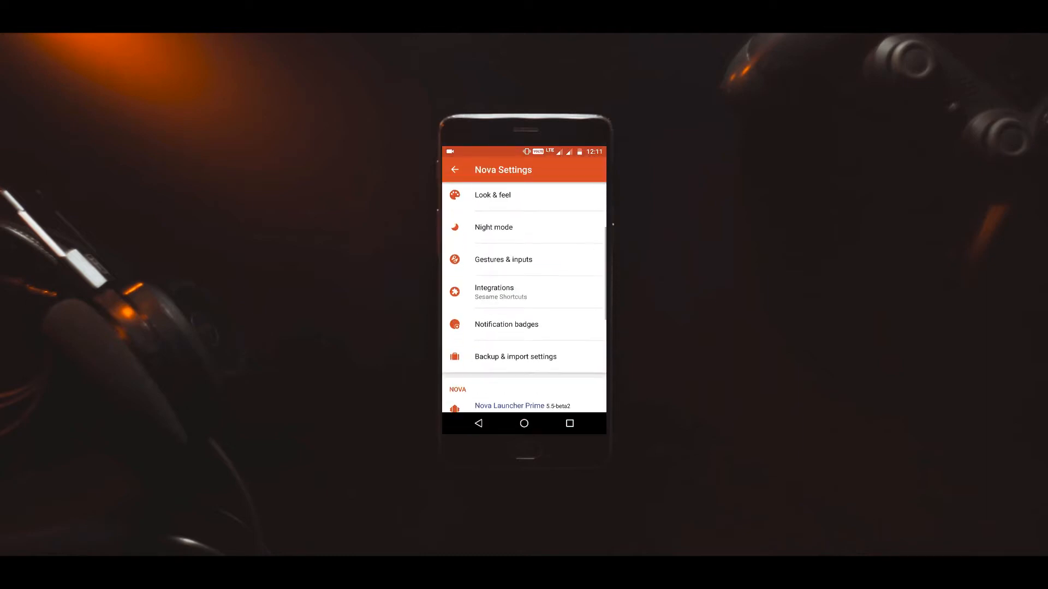
- Select the saved Nova layout backup from Backup & import settings to restore
click(515, 356)
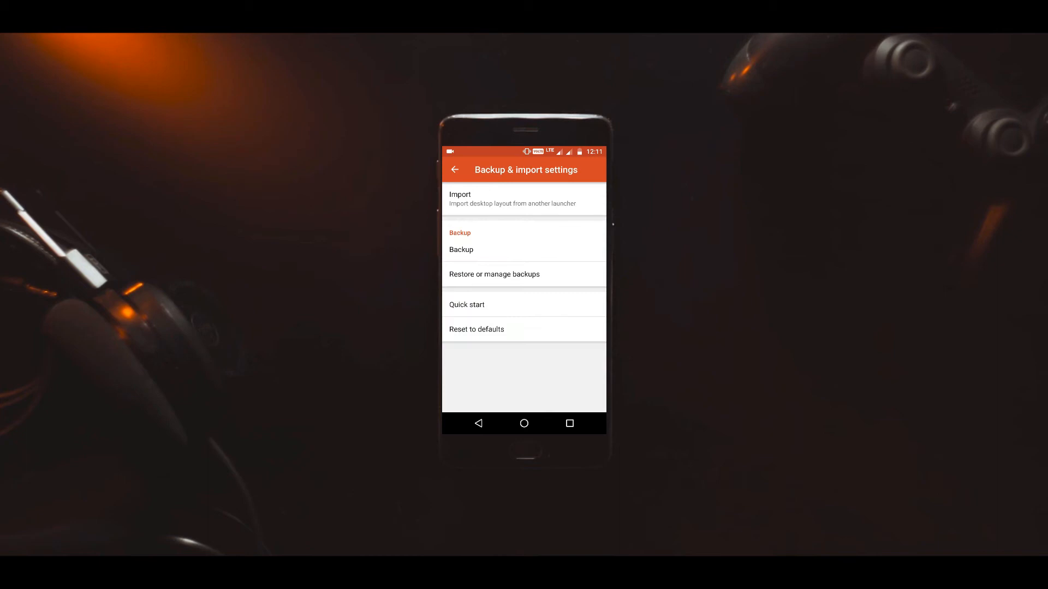
click(461, 249)
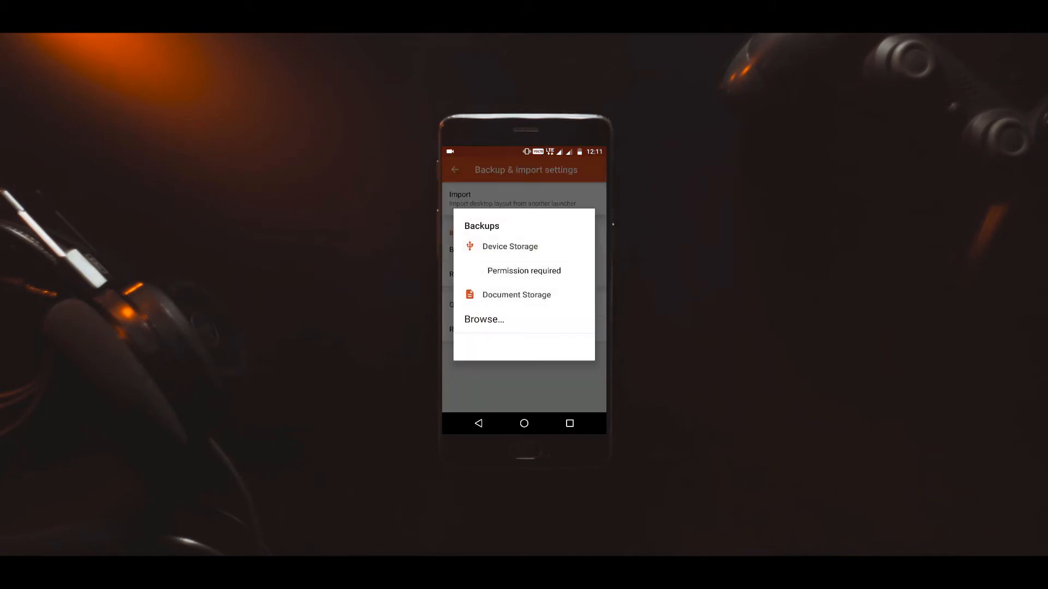
click(484, 319)
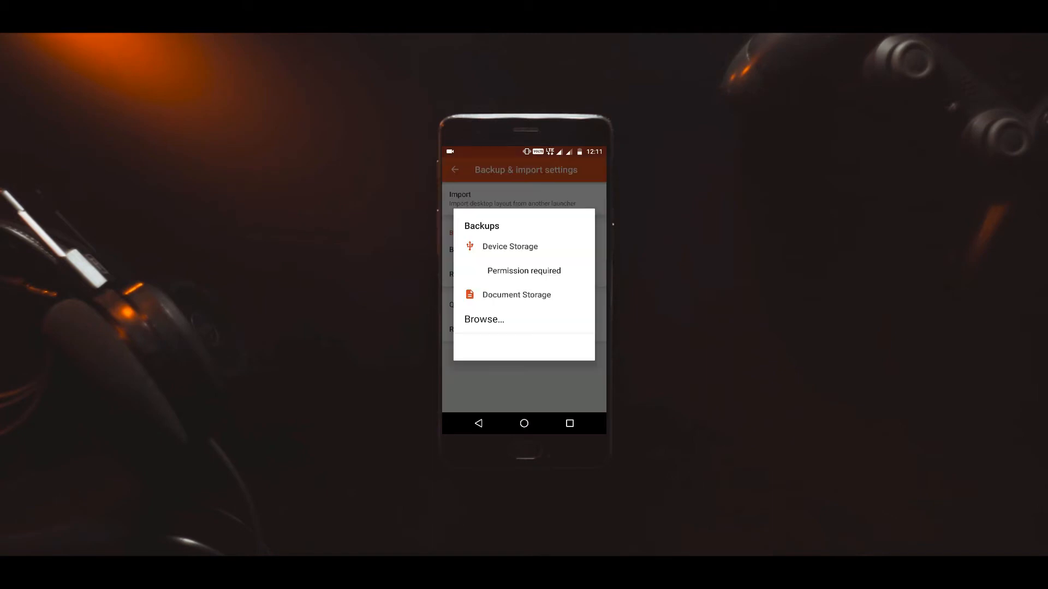
click(516, 294)
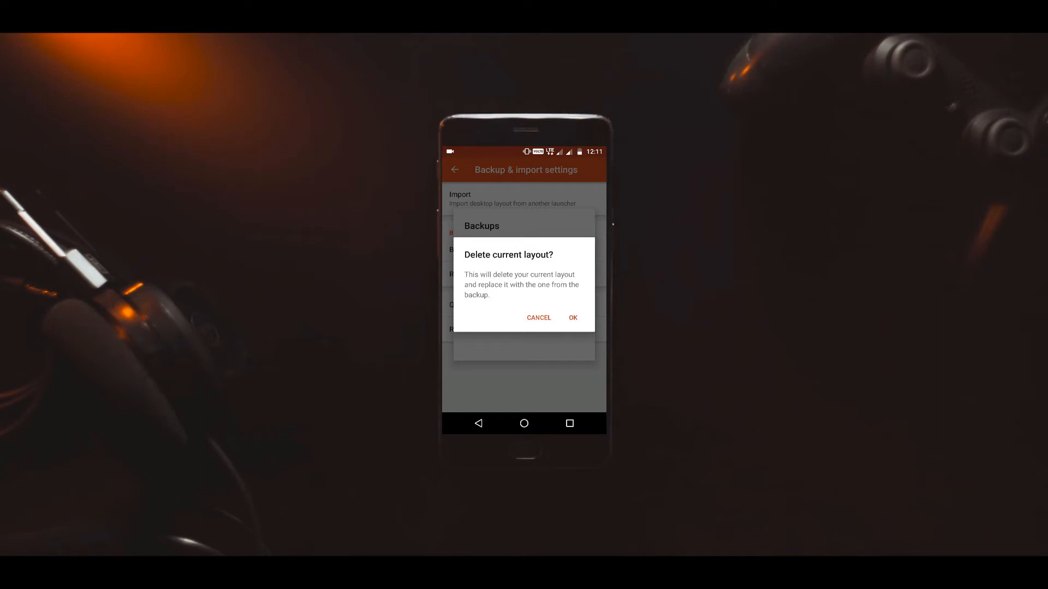
- Confirm deleting the current layout so the backup replaces it
click(573, 318)
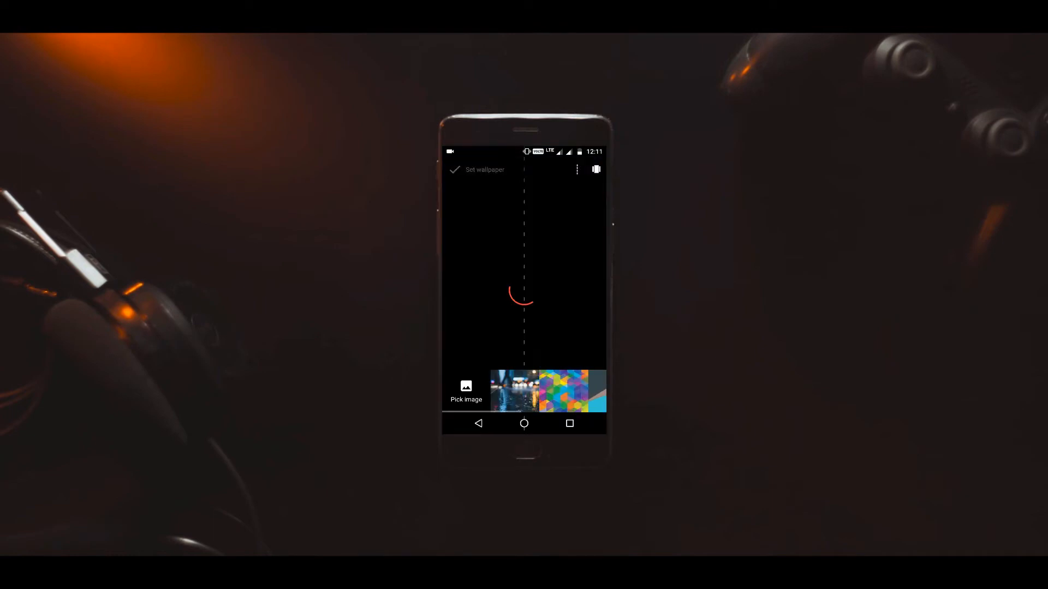
- Choose the rainy night-street photo as the wallpaper
click(515, 391)
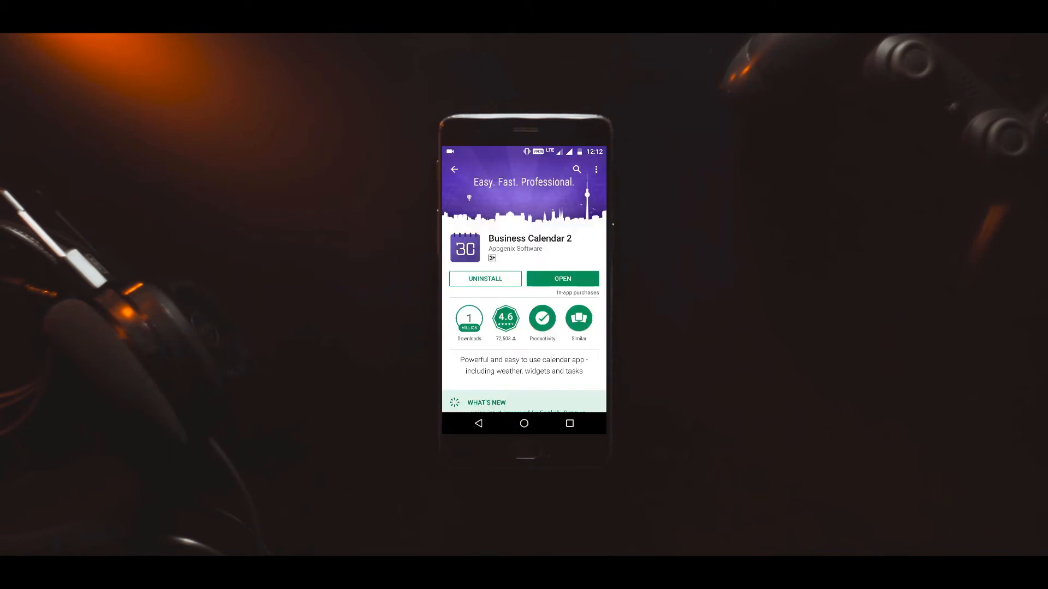
scroll(down, 3)
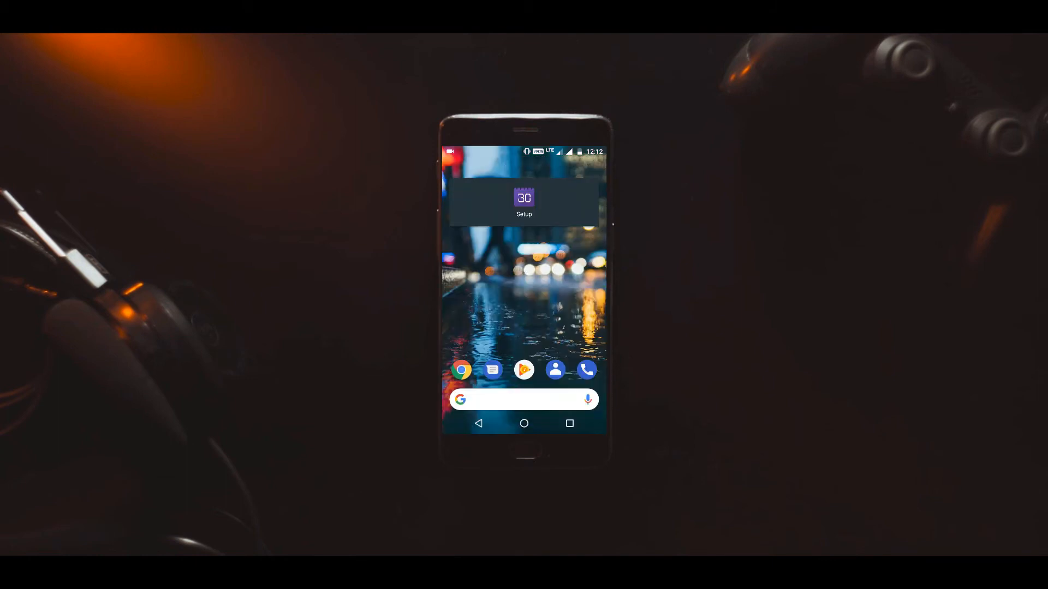
- Set the Business Calendar 2 day-list widget's background opacity to zero under Colors
click(524, 198)
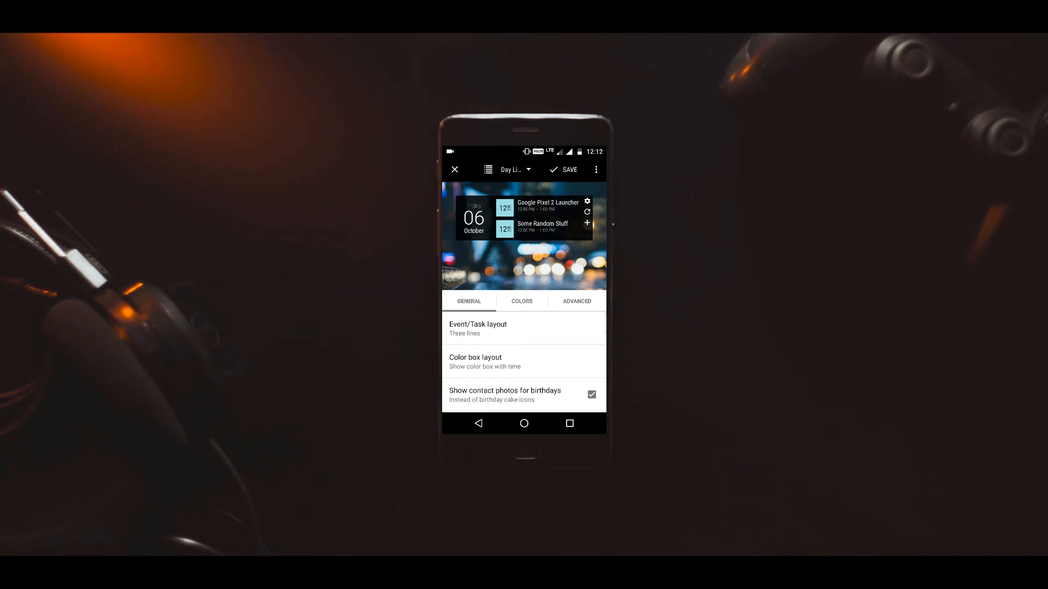
click(522, 301)
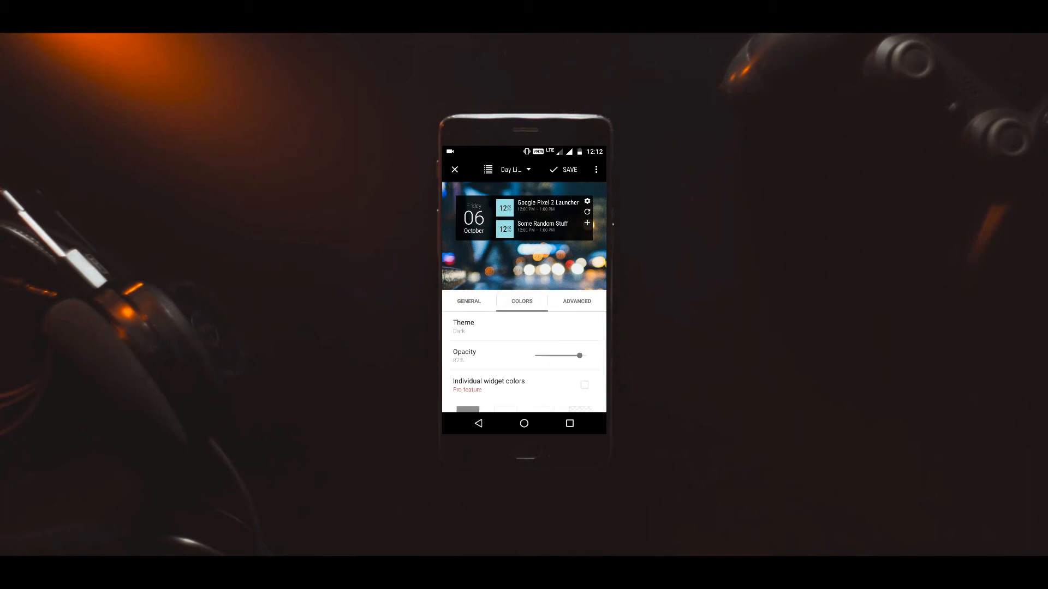
drag(579, 356, 534, 355)
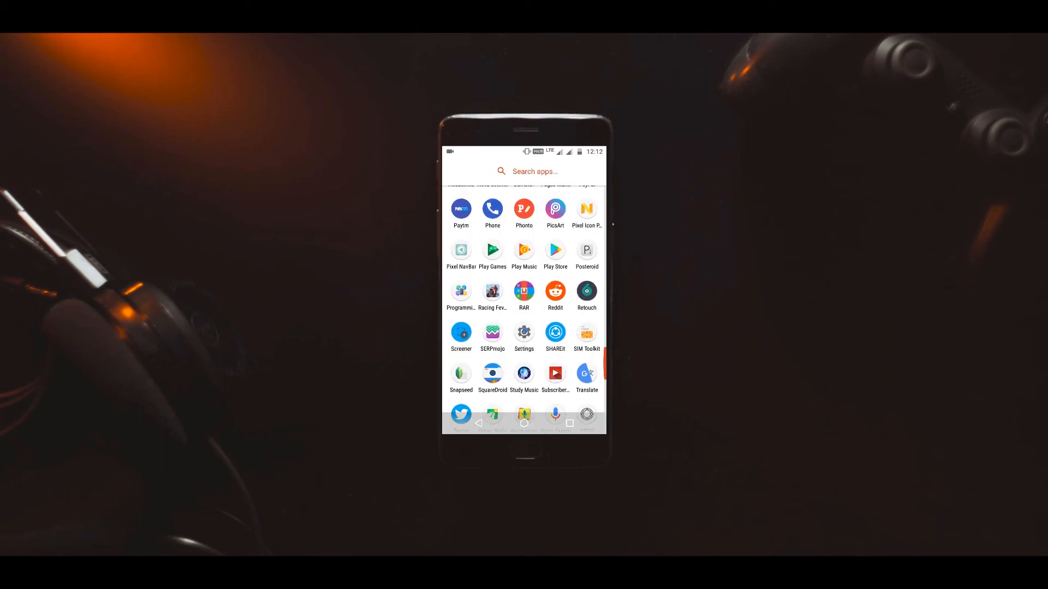
- Launch Pixel NavBar and switch on Activate Pixel Navigation Bar
click(460, 250)
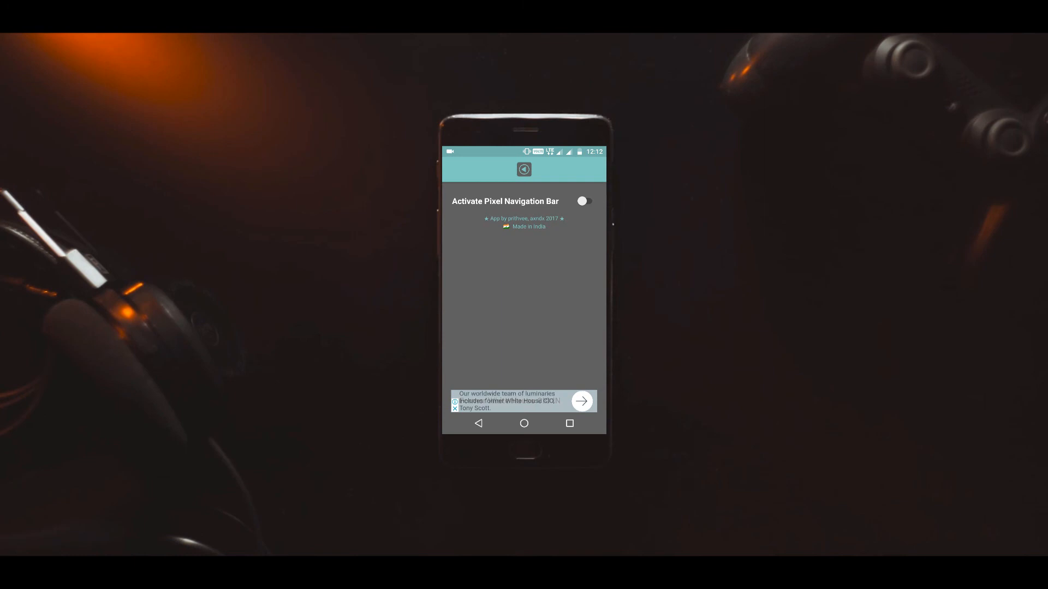
click(585, 201)
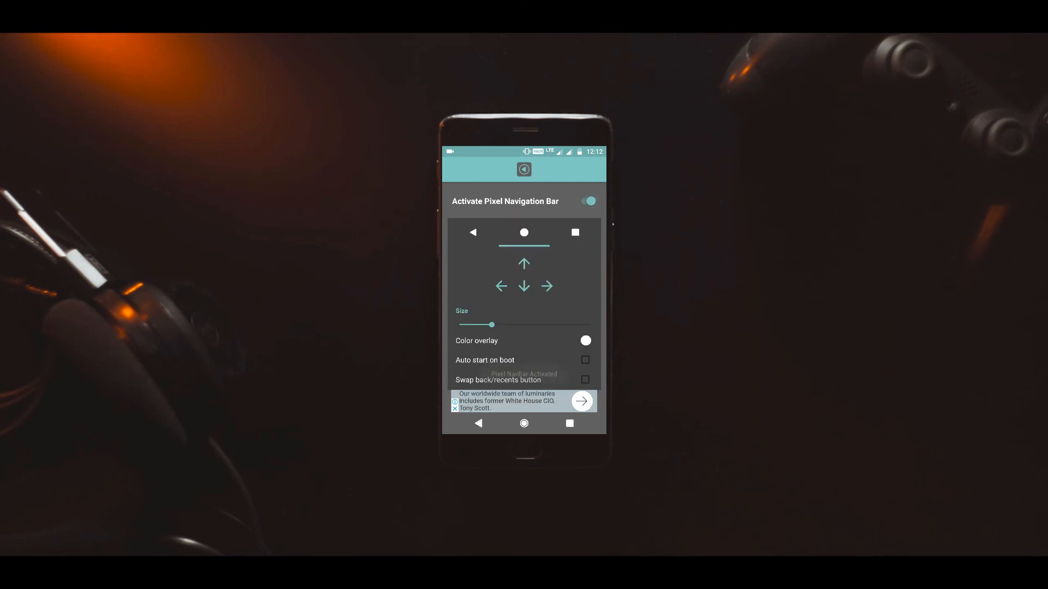